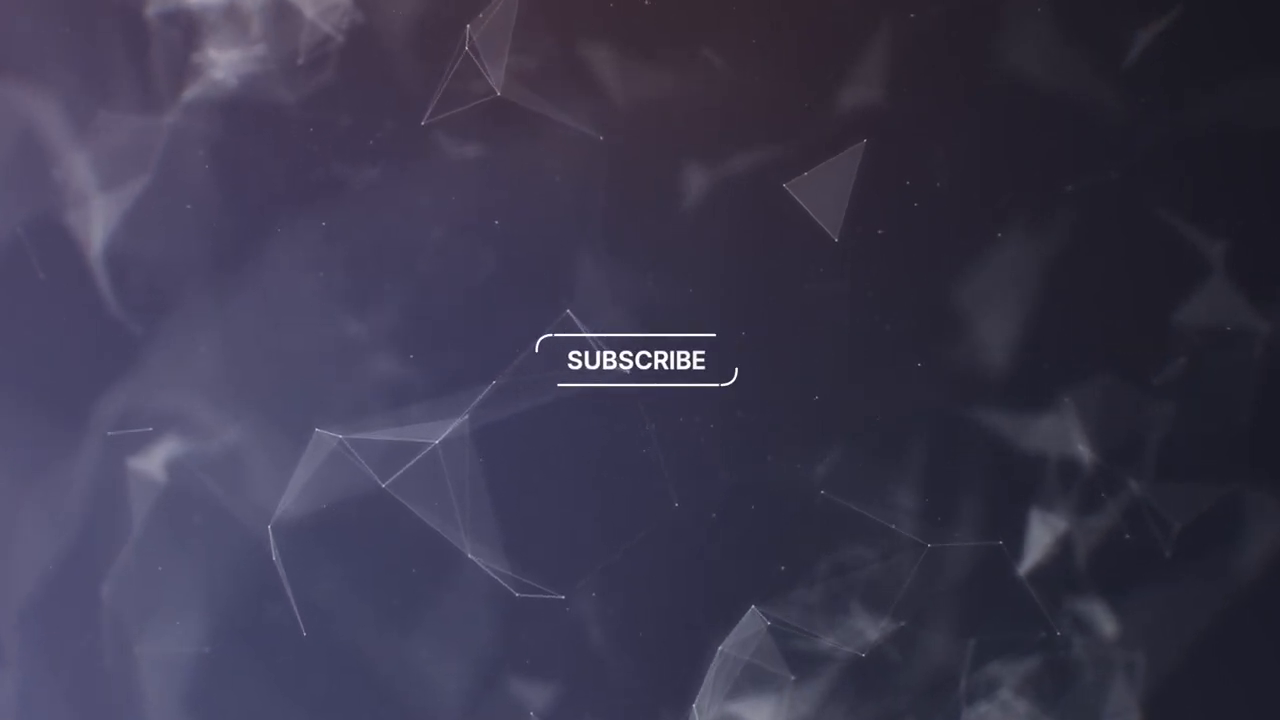
left_click(640, 360)
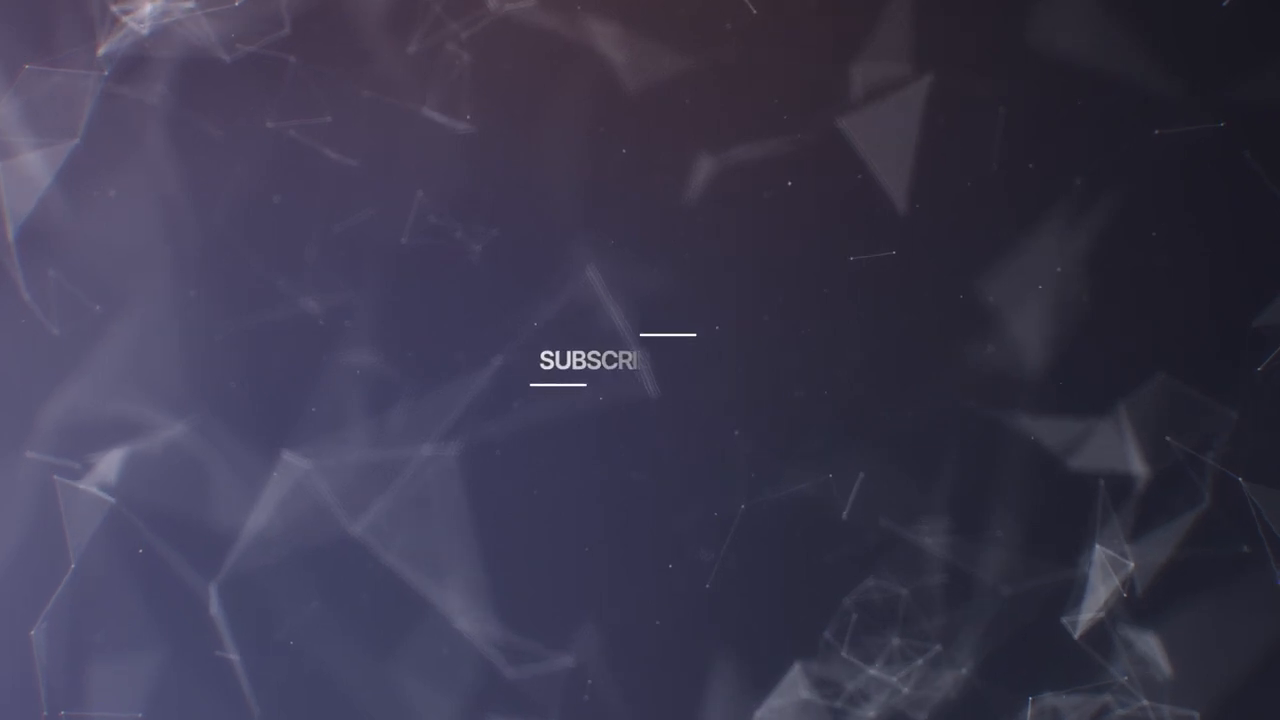
left_click(640, 360)
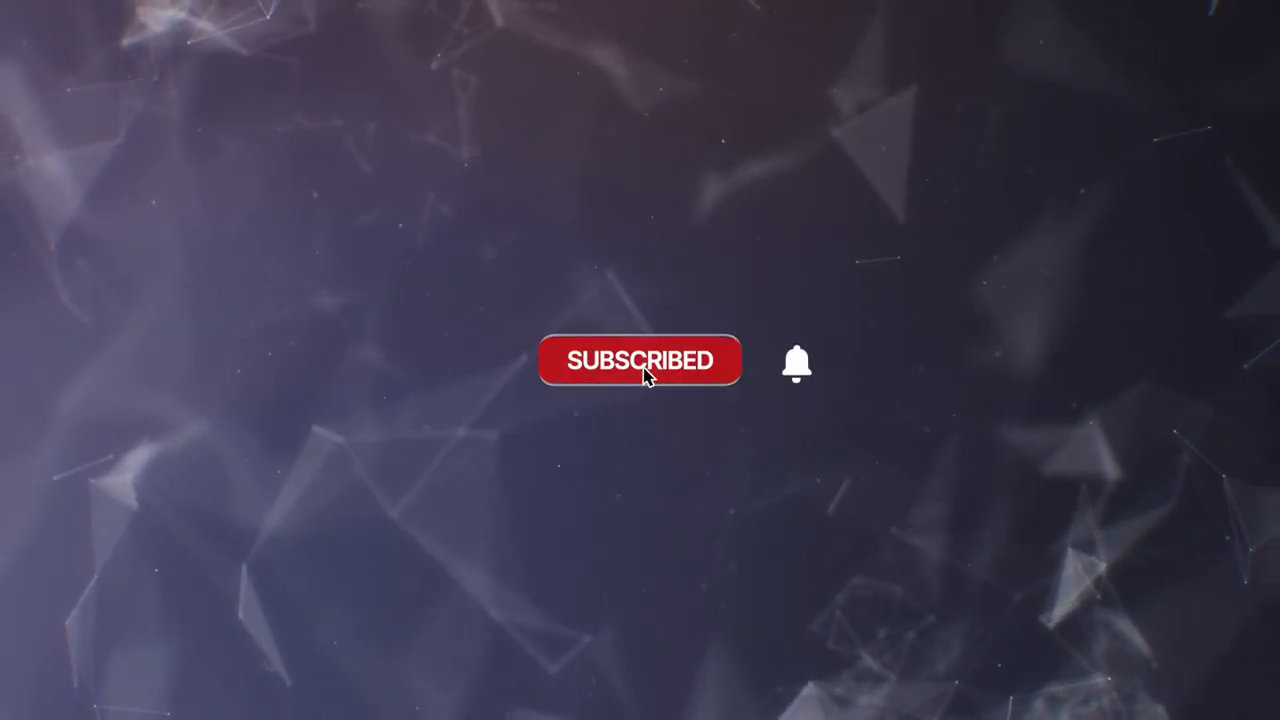